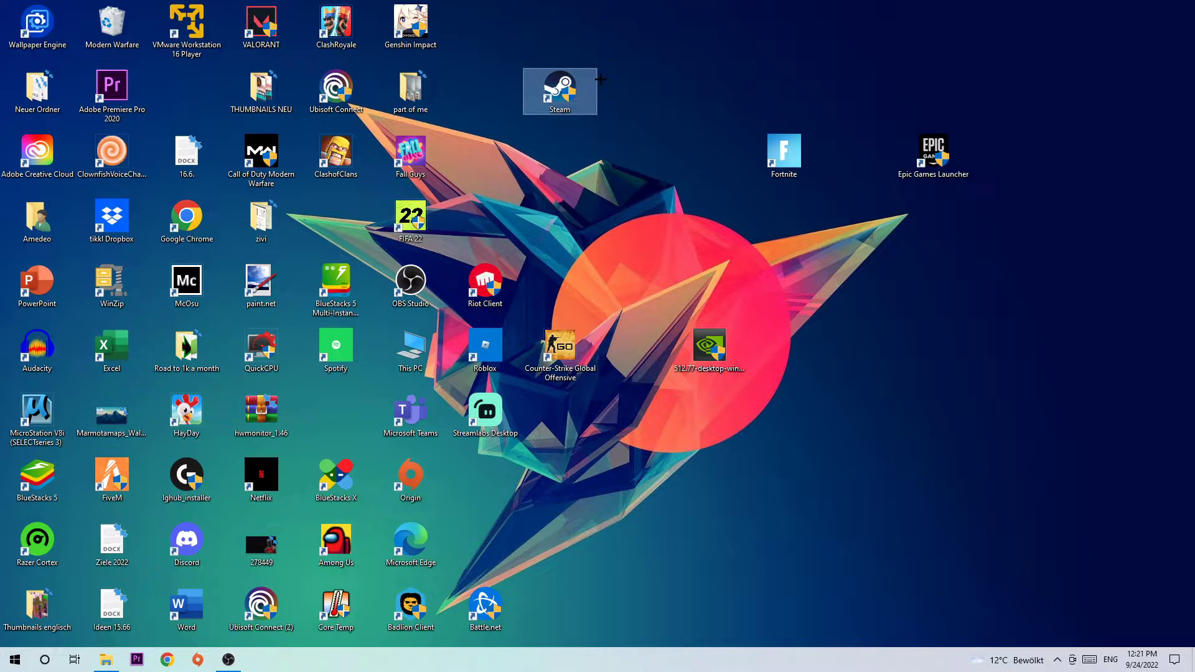
pyautogui.moveTo(579, 87)
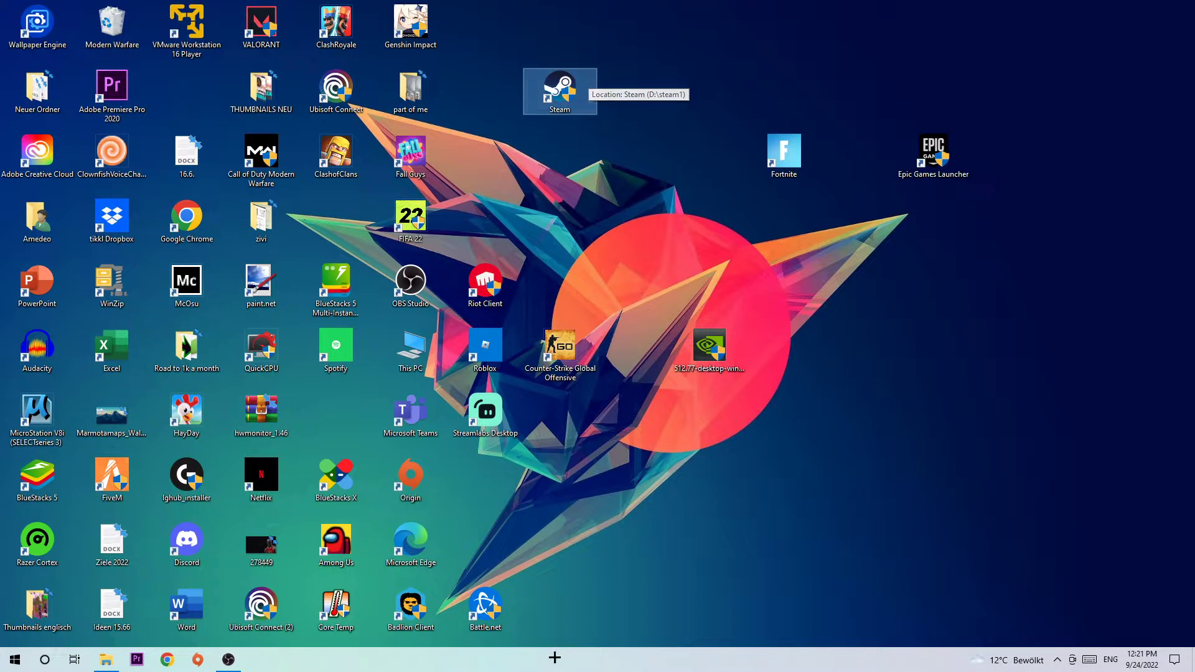
pyautogui.moveTo(584, 618)
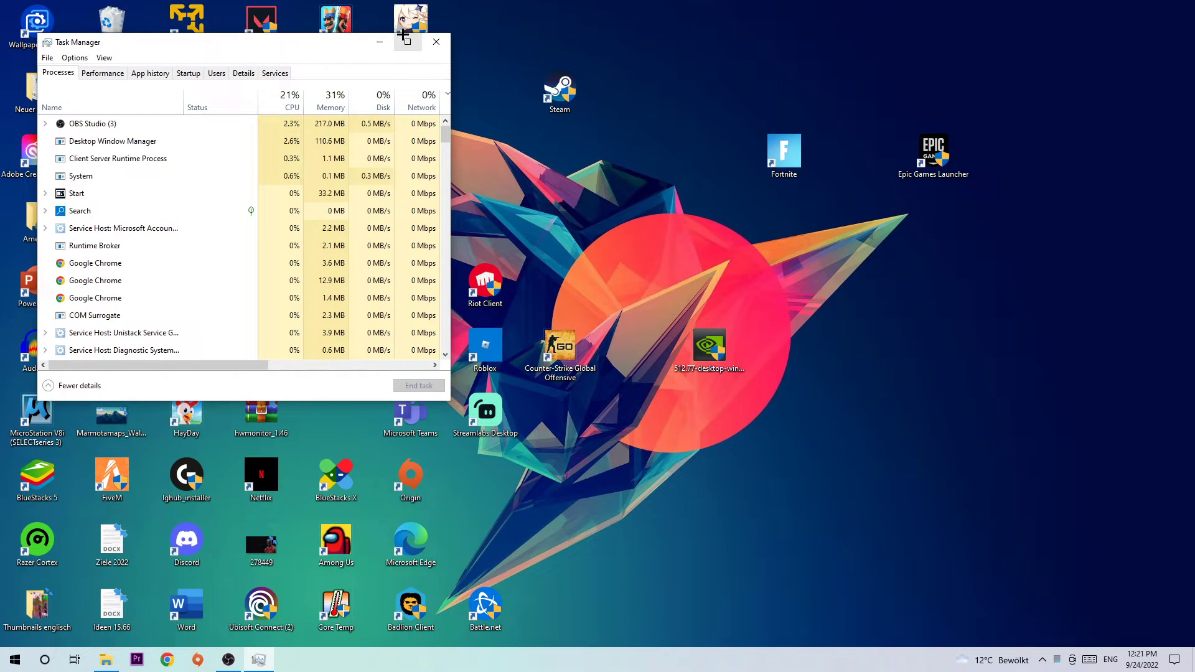
# Maximize Task Manager and bring up actions on the Microsoft Windows Search Indexer process
pyautogui.click(408, 41)
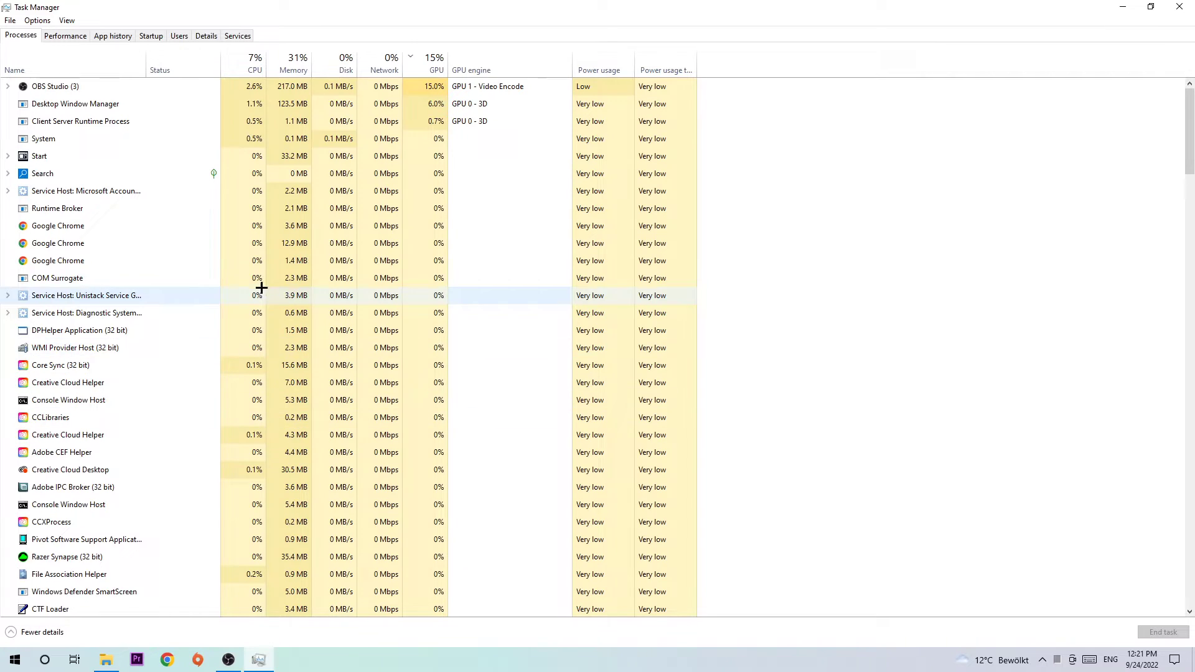
pyautogui.scroll(-3)
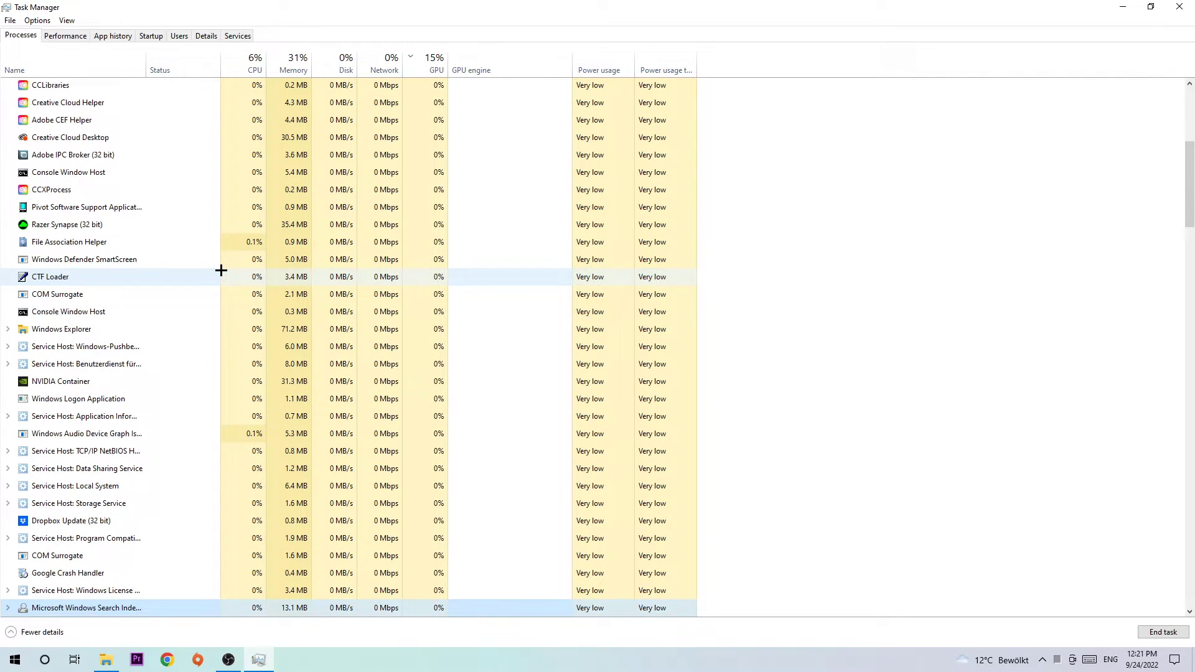
pyautogui.scroll(-3)
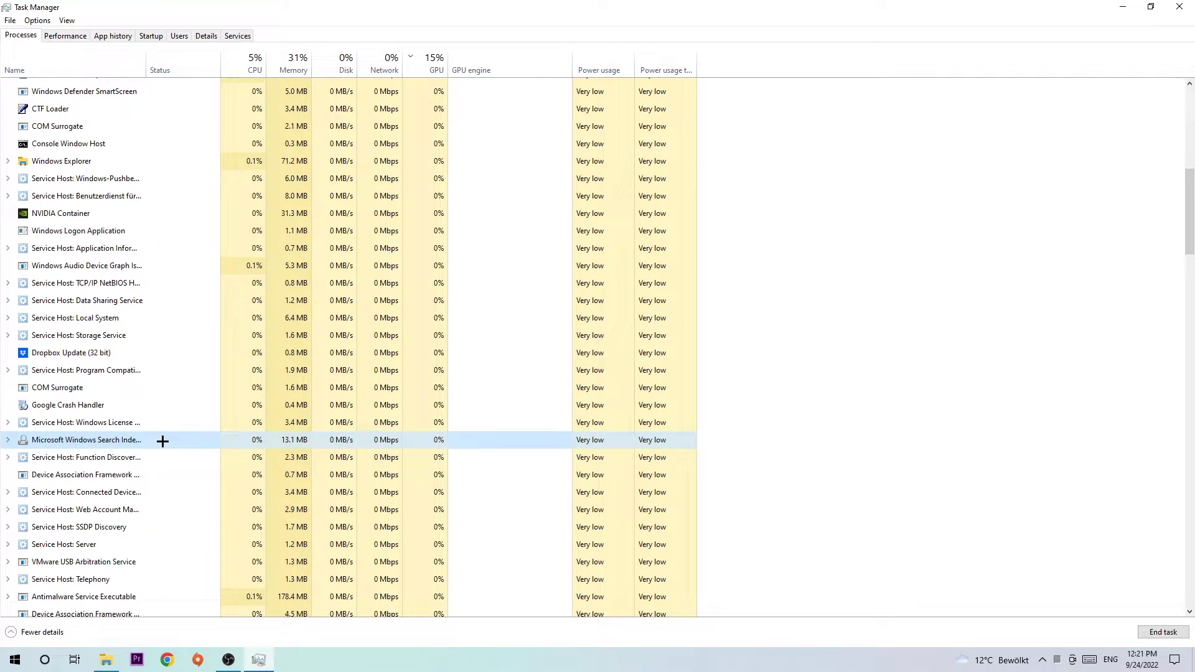
pyautogui.rightClick(86, 440)
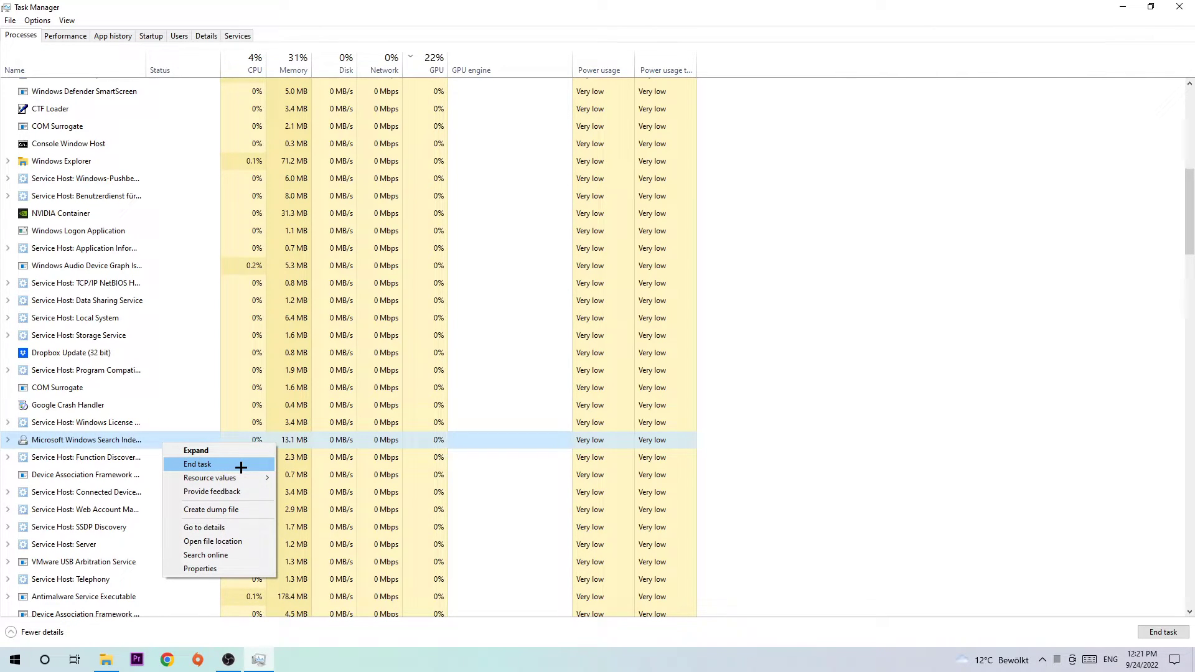
pyautogui.moveTo(1045, 52)
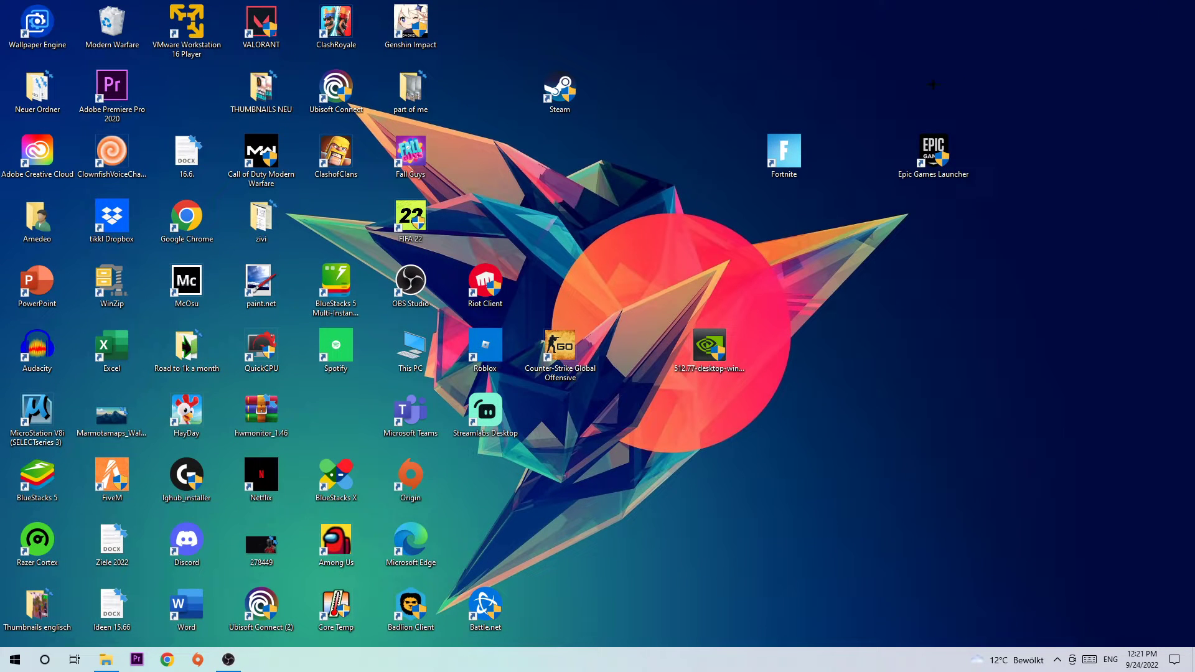
pyautogui.moveTo(526, 670)
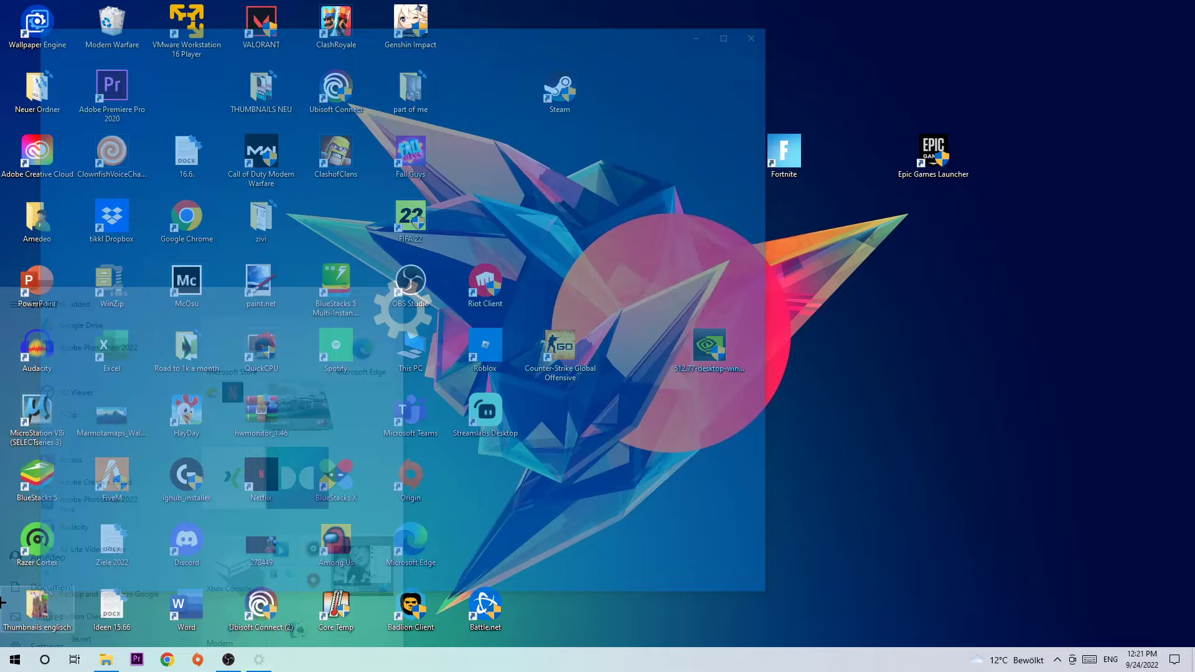
# Go to Update & Security in Windows Settings to check for updates
pyautogui.click(259, 660)
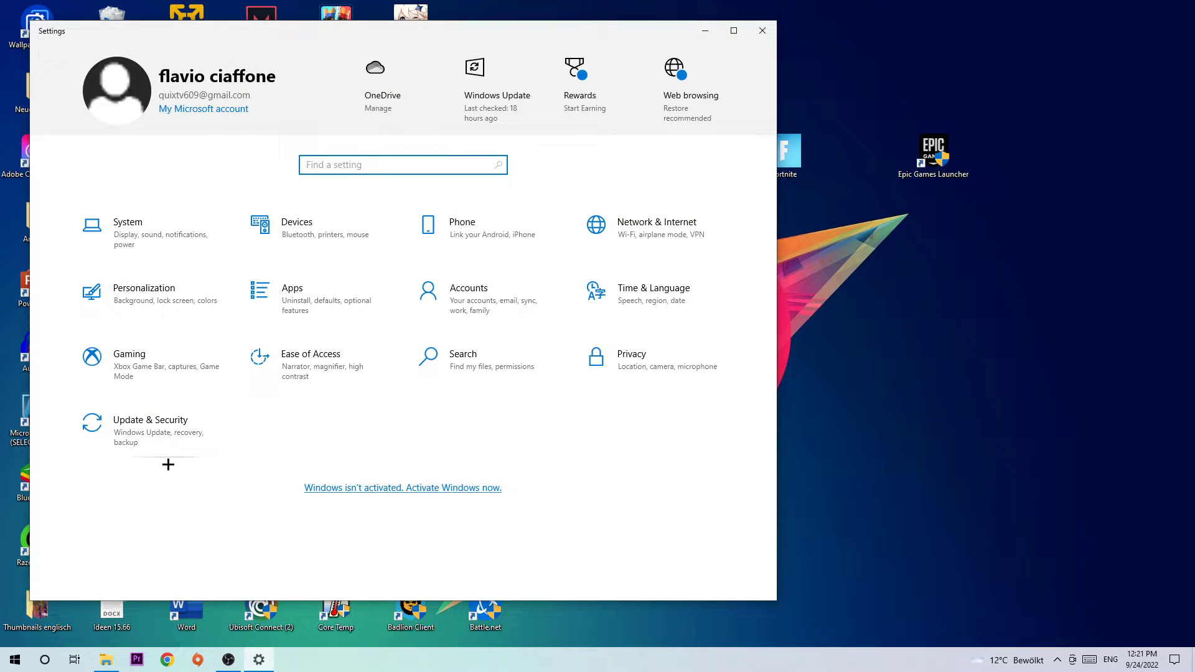
pyautogui.click(150, 426)
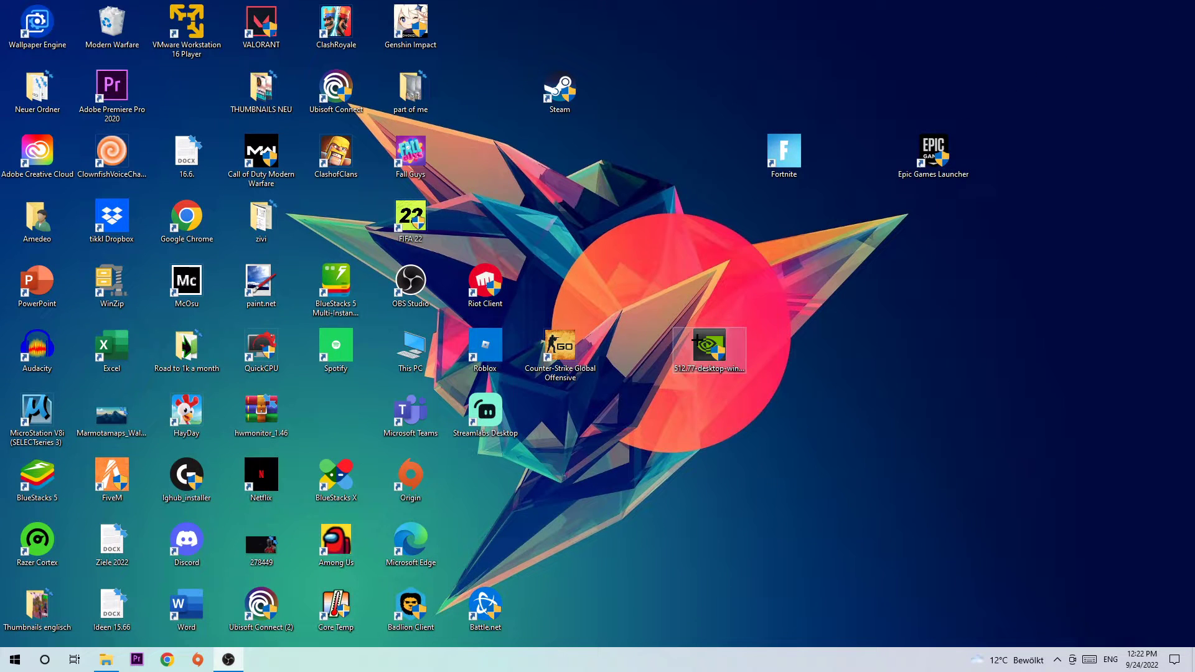
# Move the NVIDIA driver file higher and the Steam shortcut to the right, leaving Steam selected
pyautogui.moveTo(711, 351); pyautogui.dragTo(559, 222)
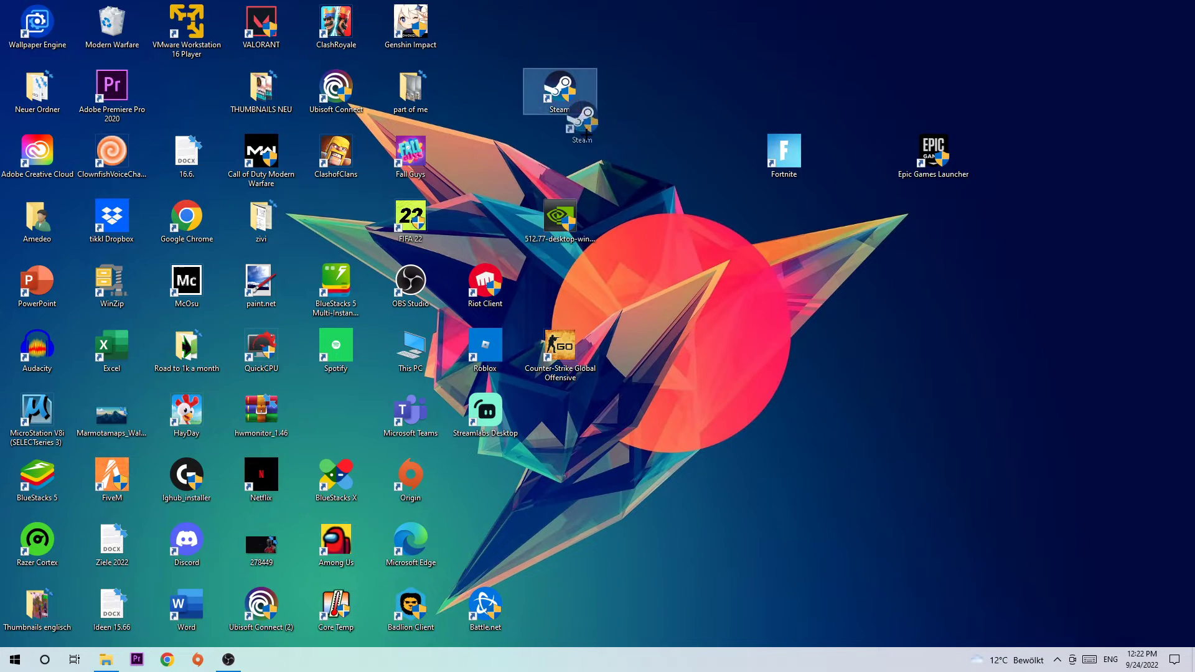
pyautogui.moveTo(560, 100); pyautogui.dragTo(933, 351)
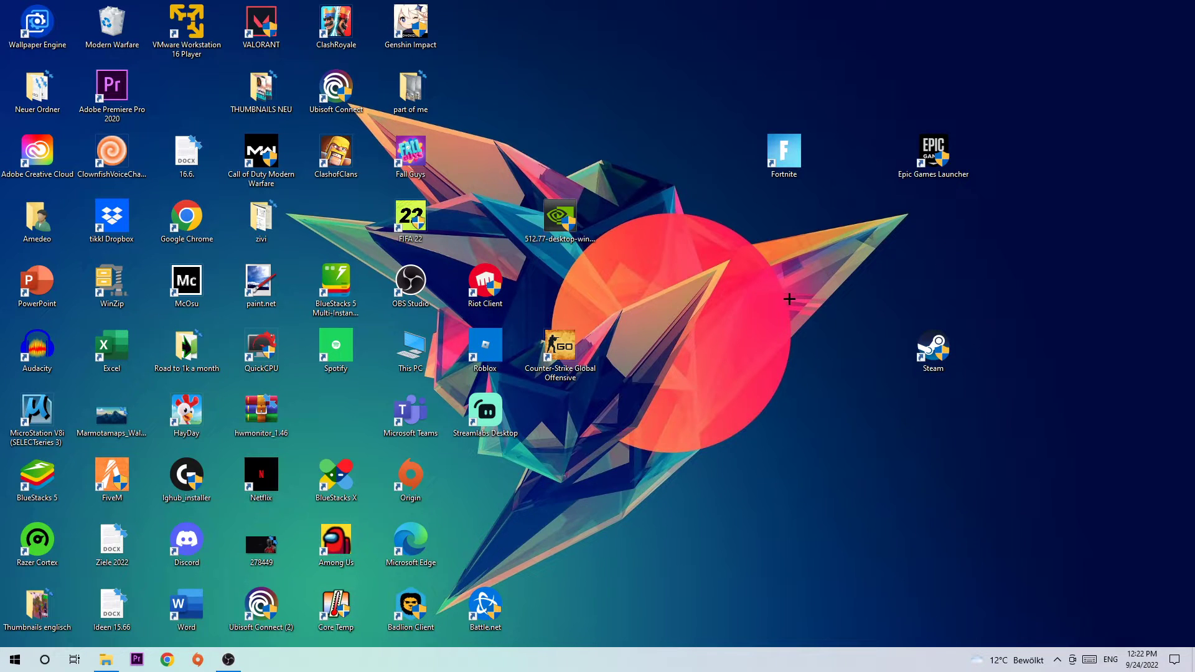
pyautogui.moveTo(722, 291)
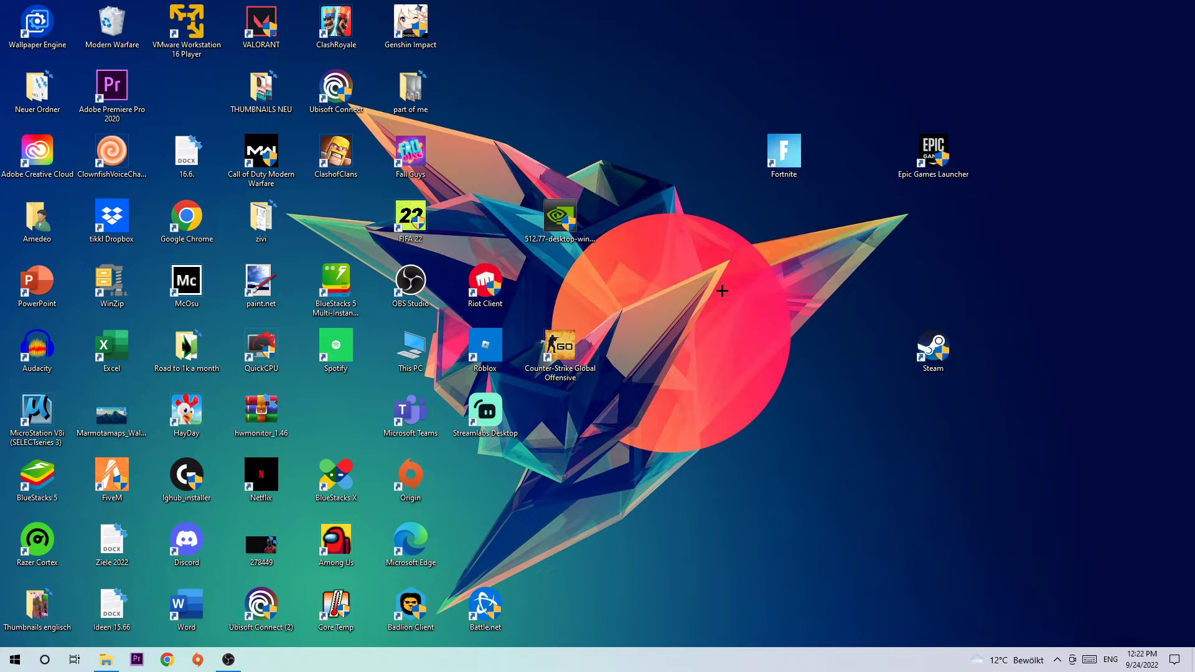
pyautogui.click(931, 350)
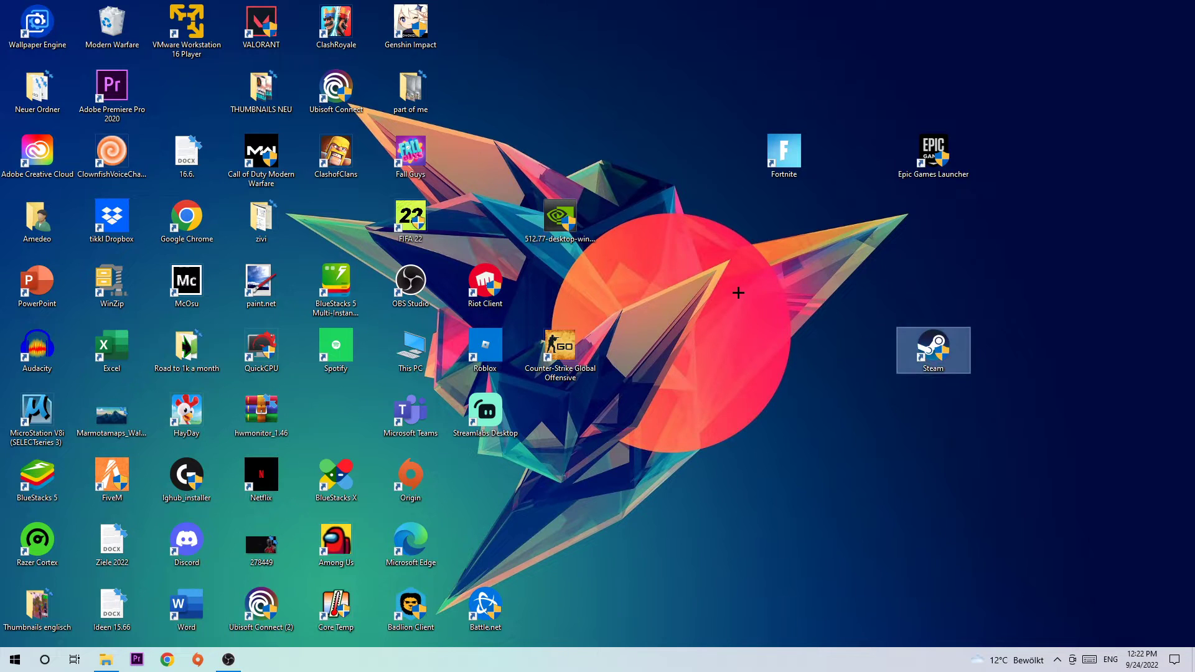
# Set the Steam shortcut's properties to Windows 8 compatibility mode and Run as administrator, then confirm
pyautogui.rightClick(933, 350)
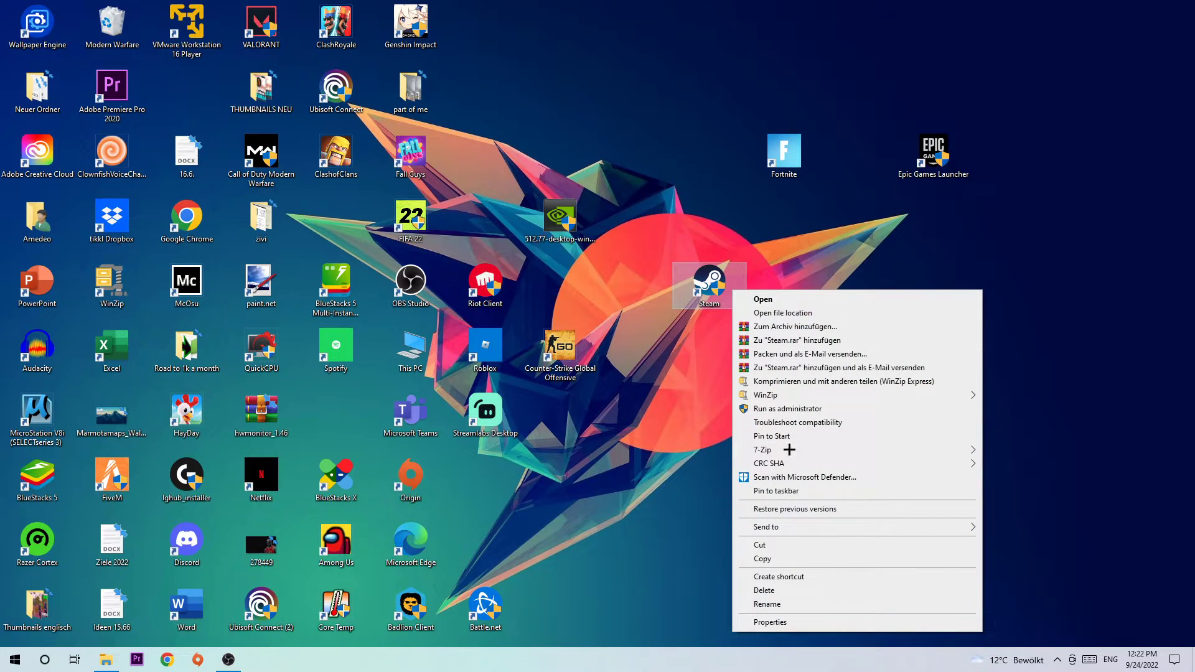
pyautogui.click(769, 622)
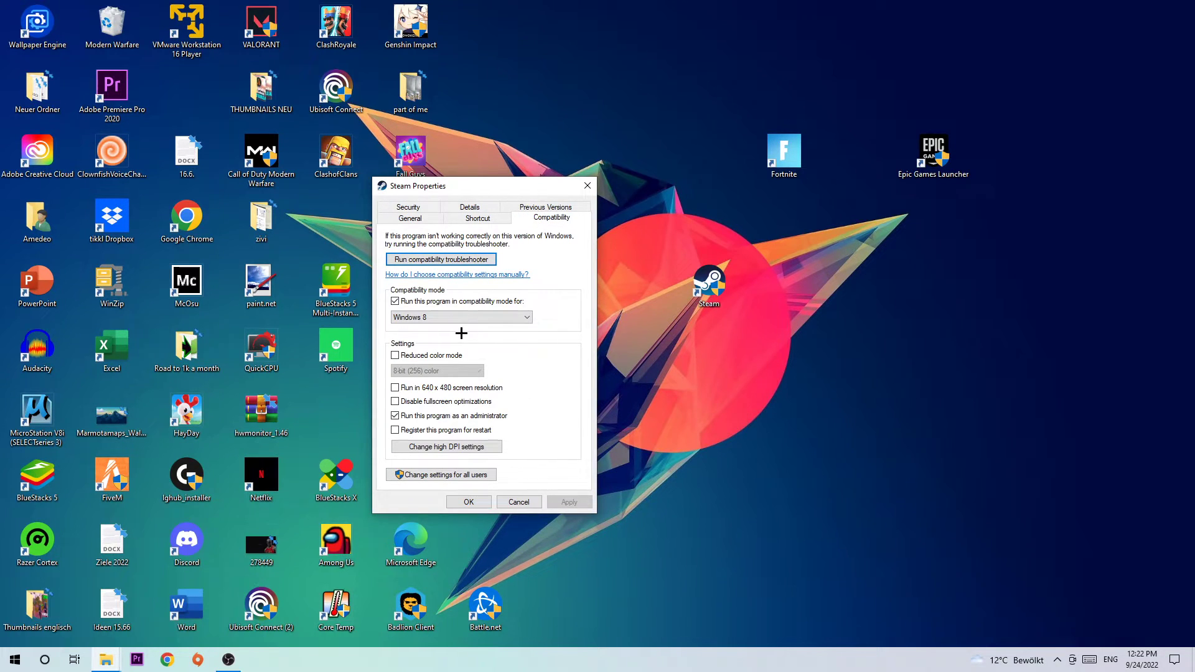
pyautogui.click(461, 318)
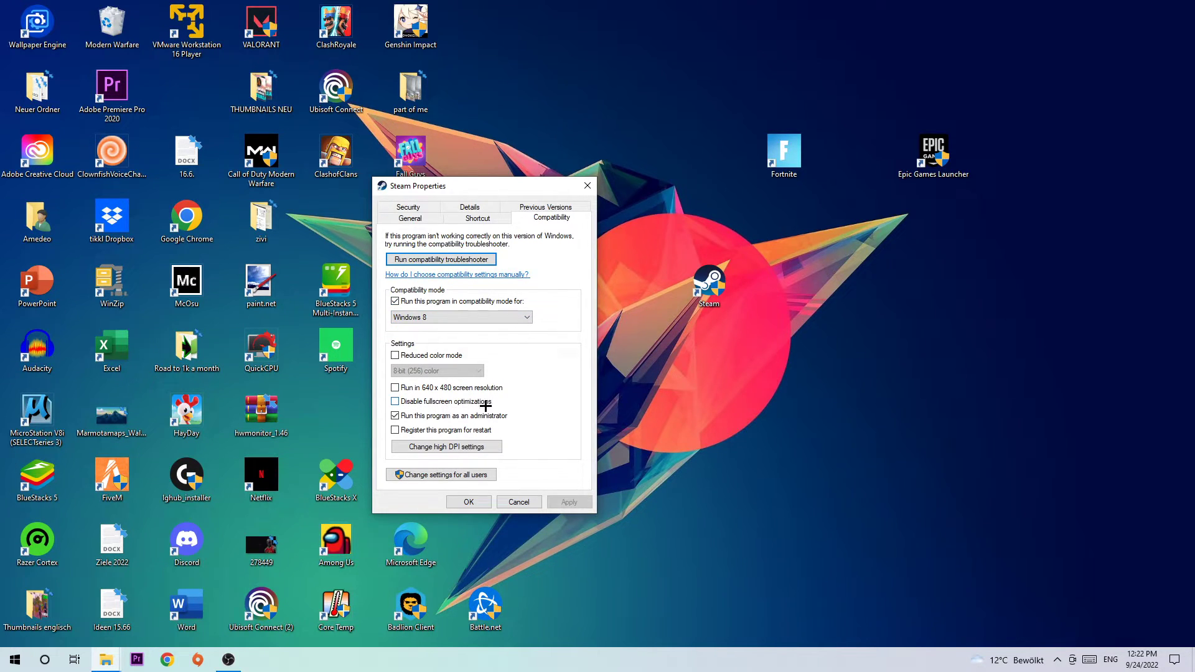
pyautogui.click(395, 402)
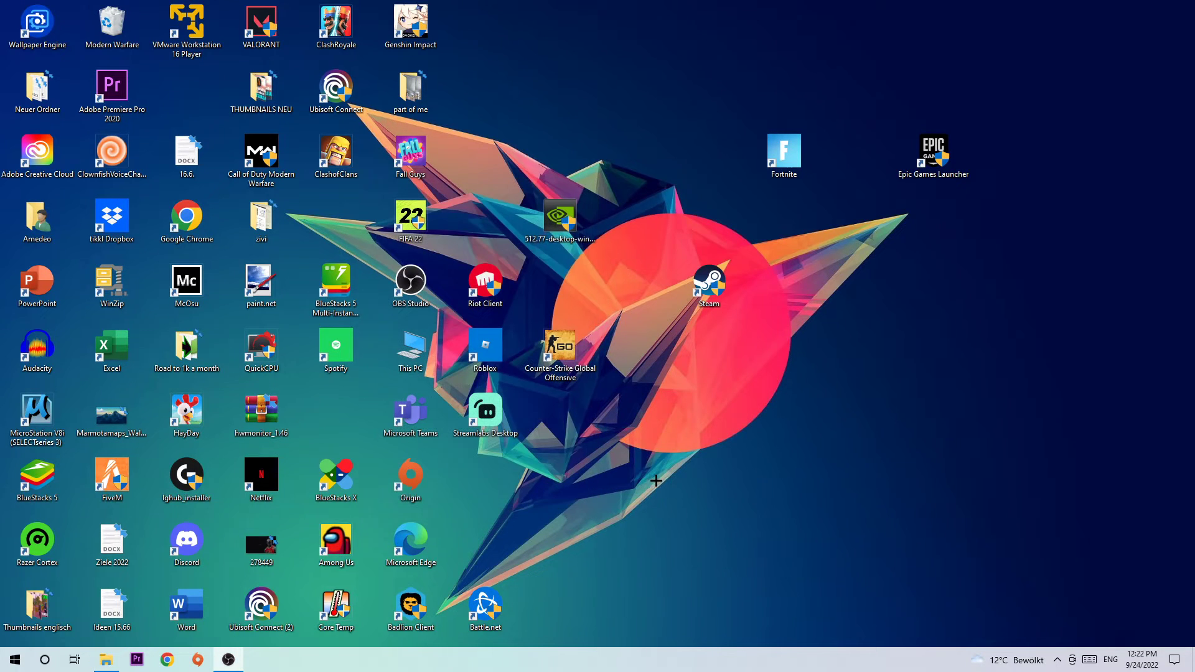
pyautogui.moveTo(654, 474)
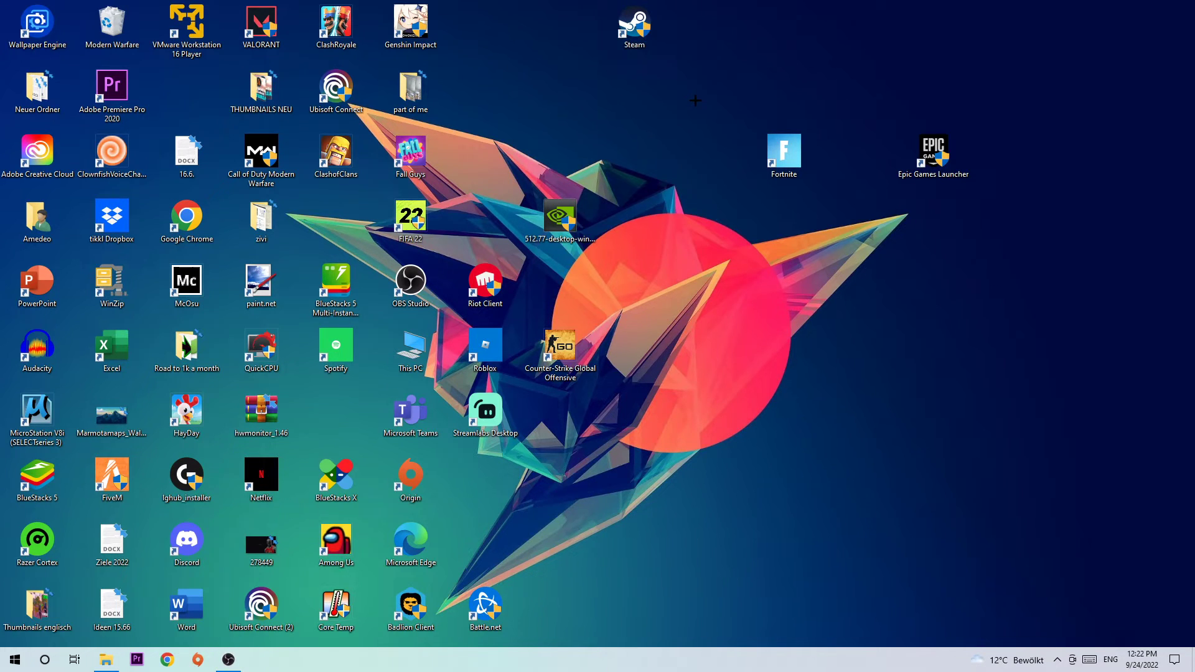
pyautogui.moveTo(662, 82)
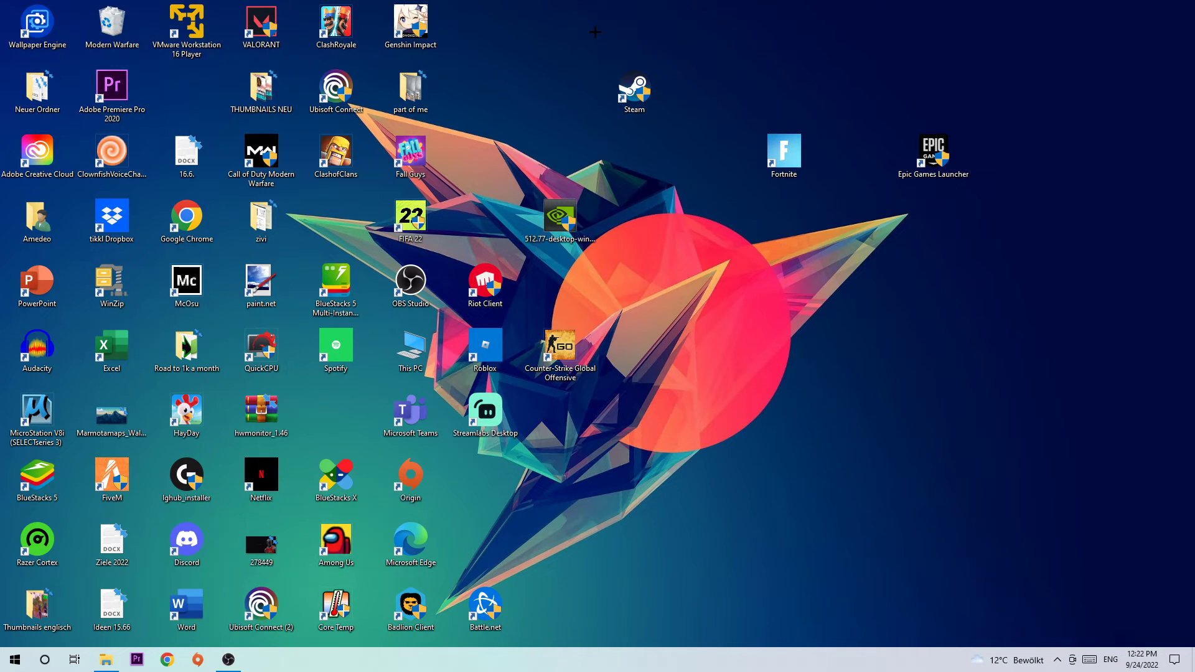
pyautogui.moveTo(598, 36)
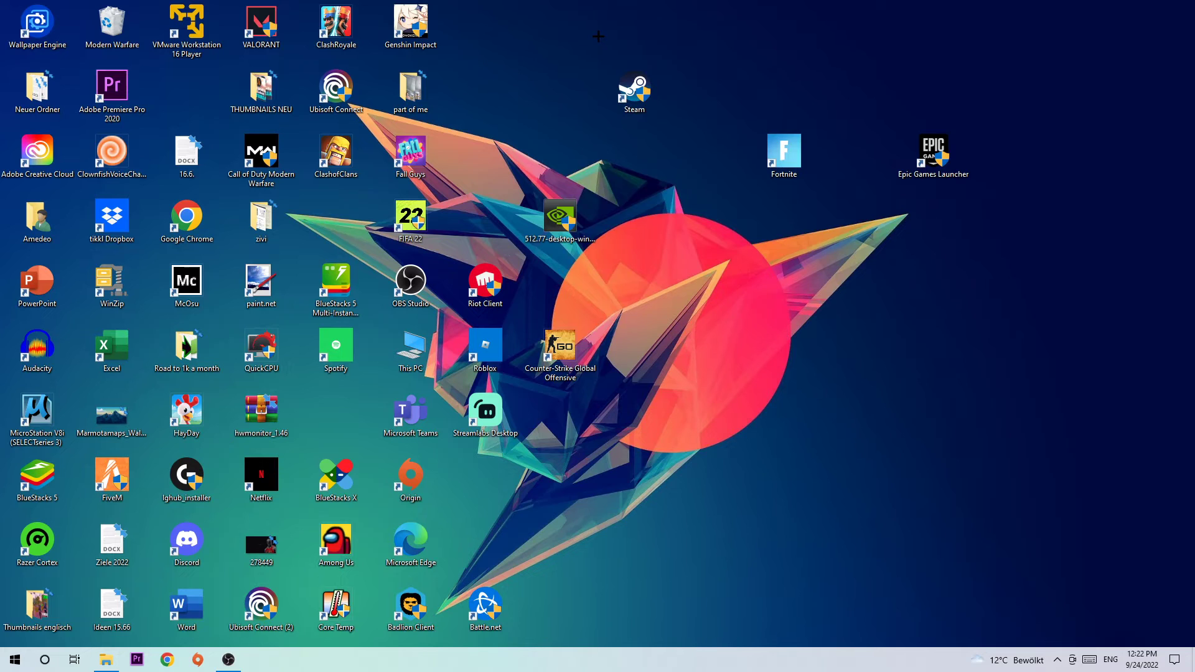